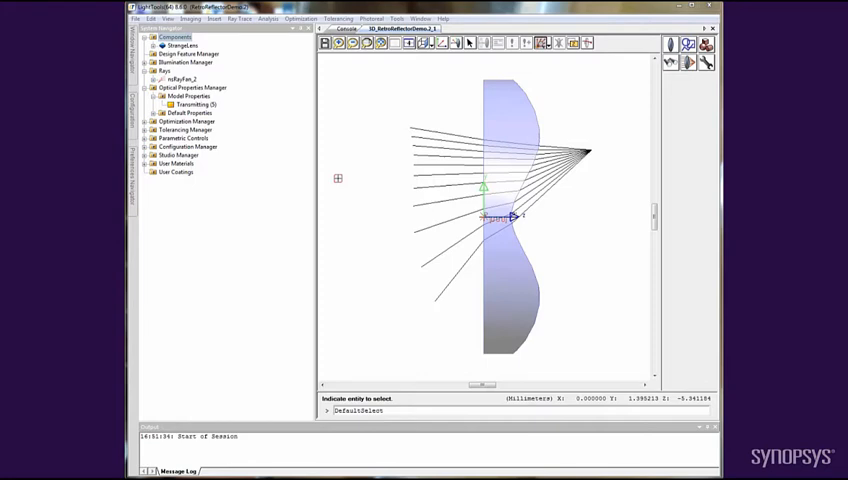
Open the Optical Properties Manager's Properties dialog from the tree
{"action": "right_click", "coordinate": [188, 88]}
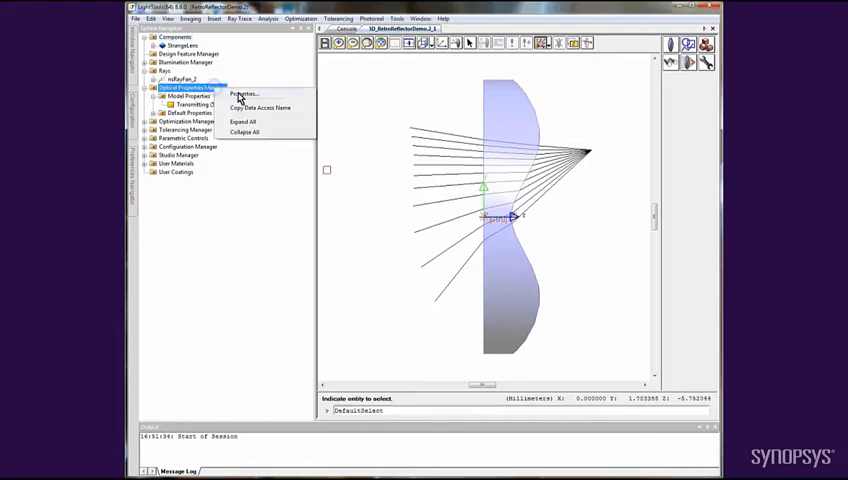
{"action": "left_click", "coordinate": [242, 92]}
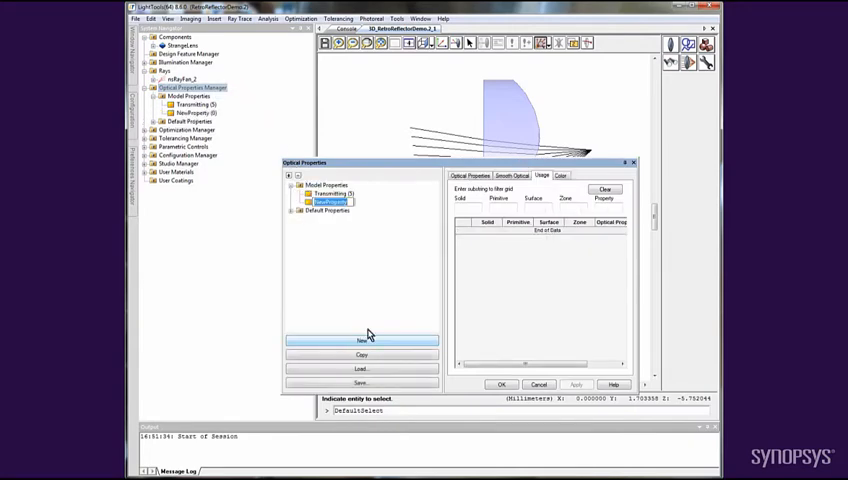
Load Retro_Reflector.lsp from the library into the new optical property and apply it
{"action": "left_click", "coordinate": [468, 176]}
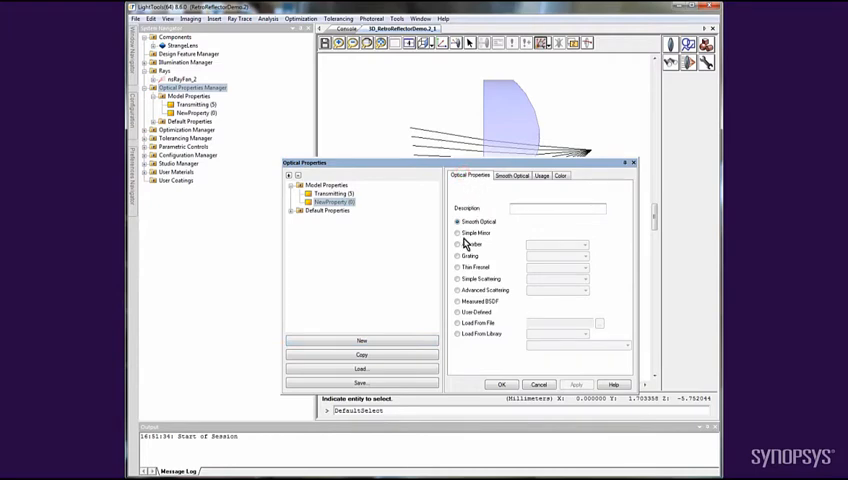
{"action": "left_click", "coordinate": [458, 332]}
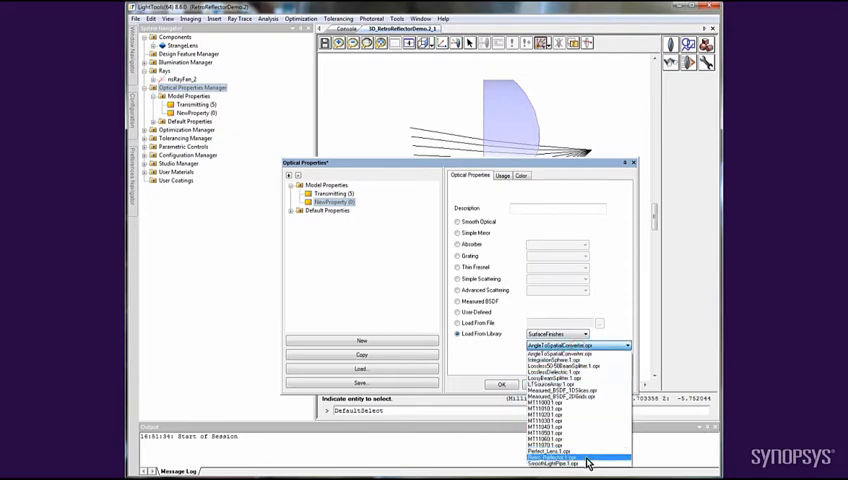
{"action": "left_click", "coordinate": [580, 456]}
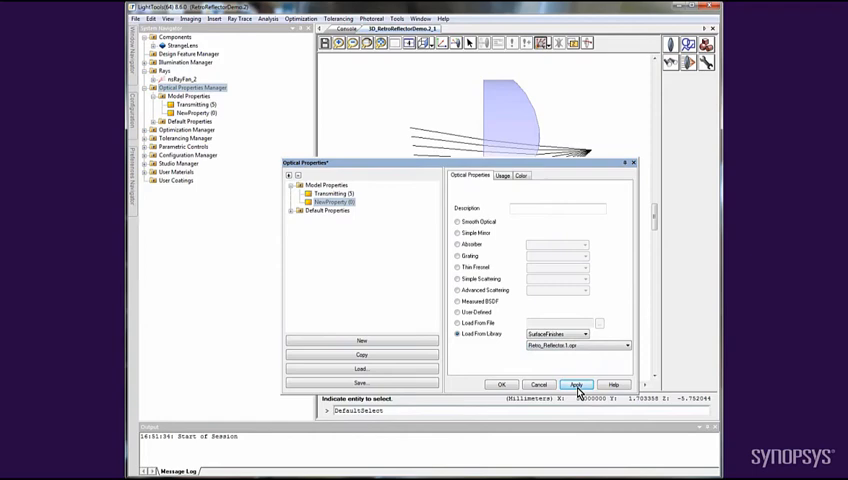
{"action": "left_click", "coordinate": [576, 384]}
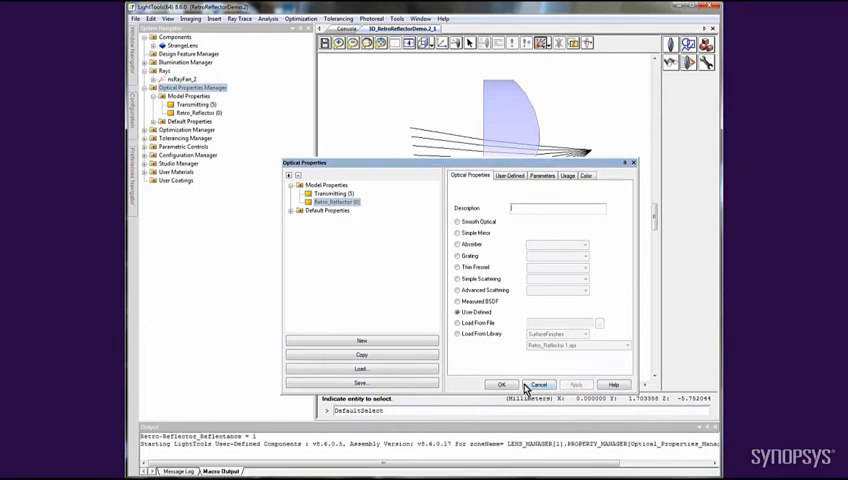
{"action": "left_click", "coordinate": [500, 384]}
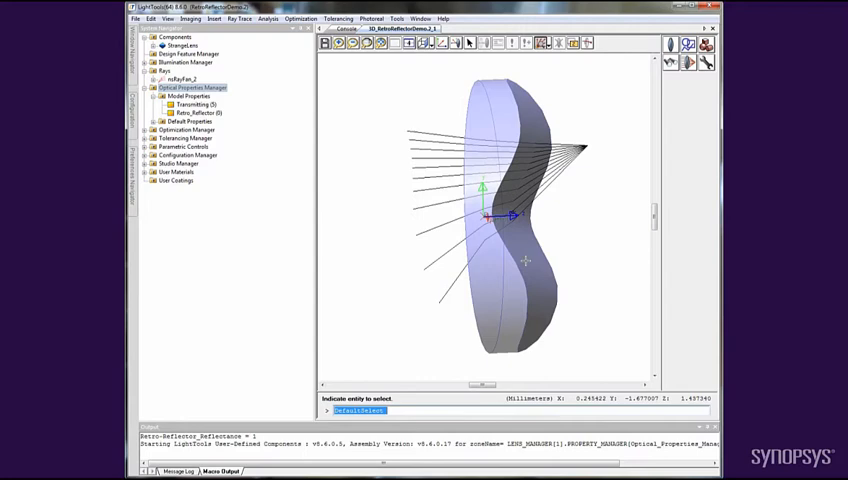
Bring up the context menu for the lens rear surface to assign Retro_Reflector
{"action": "right_click", "coordinate": [528, 268]}
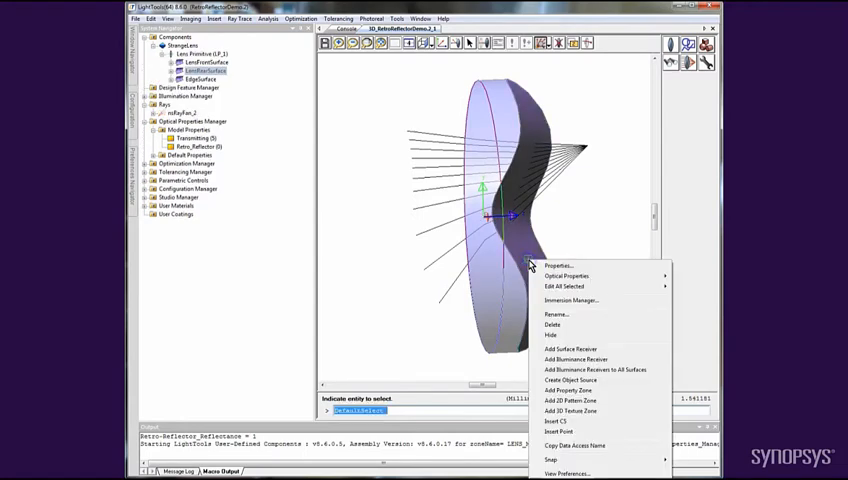
{"action": "mouse_move", "coordinate": [568, 276]}
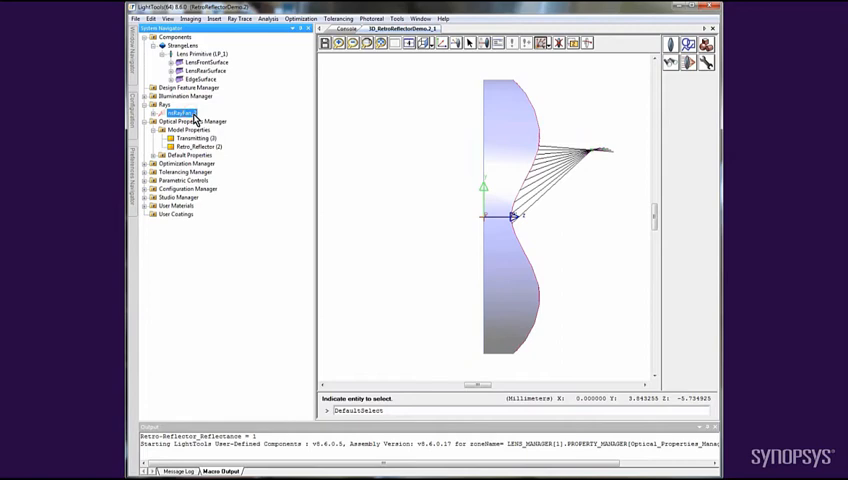
Show the Ray Data tab for an individual path of the traced ray
{"action": "right_click", "coordinate": [180, 112]}
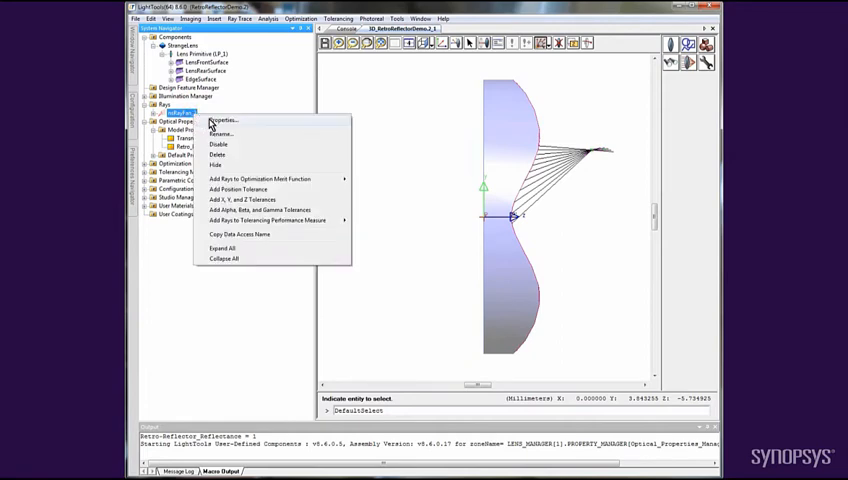
{"action": "left_click", "coordinate": [222, 120]}
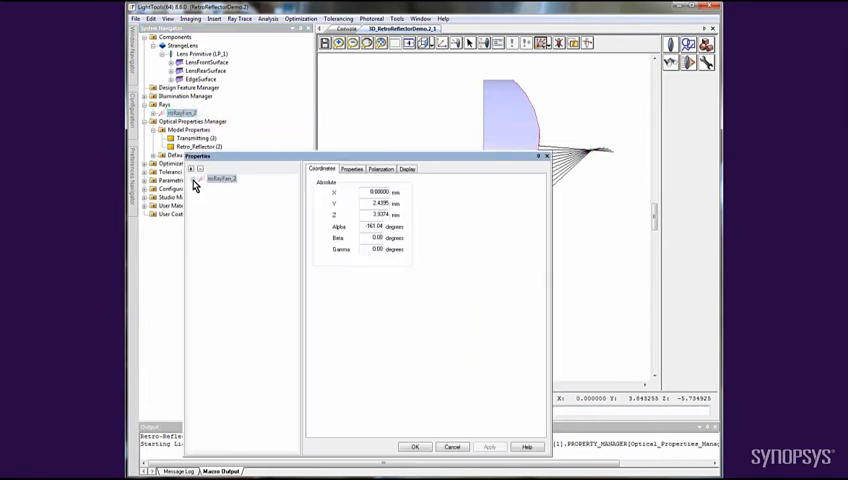
{"action": "left_click", "coordinate": [200, 178]}
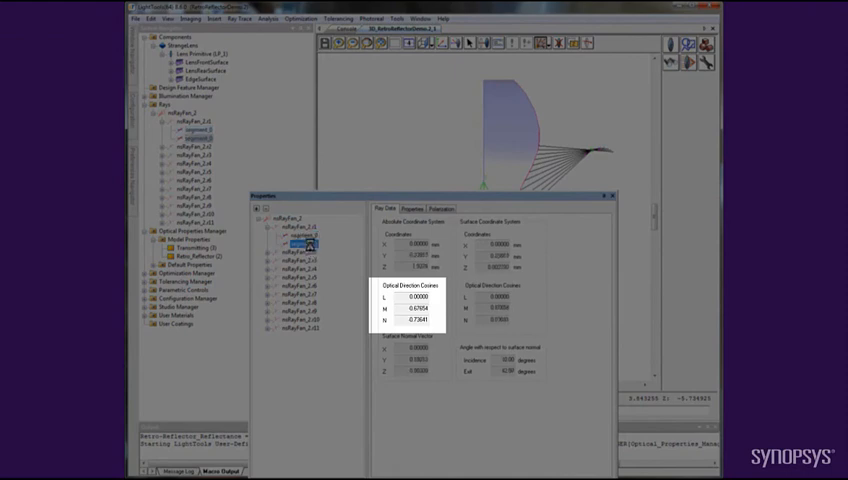
Compare Ray Data across the ray's segments, then show the parent ray's Coordinates
{"action": "left_click", "coordinate": [298, 234]}
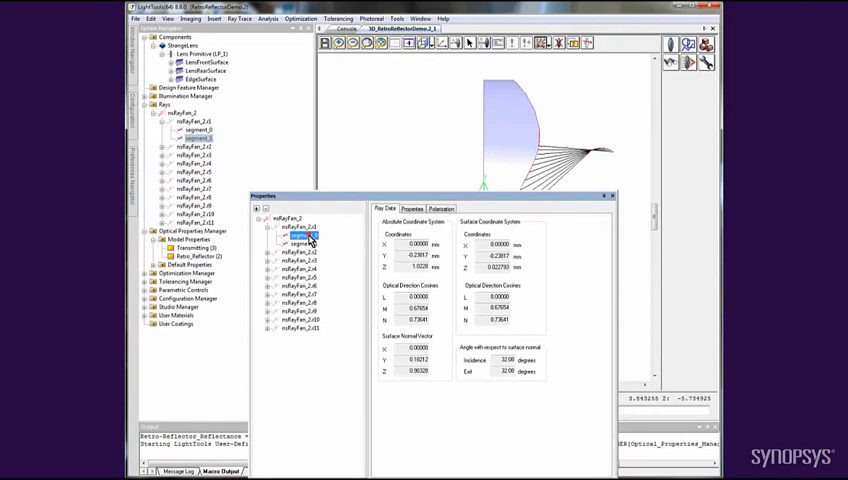
{"action": "left_click", "coordinate": [298, 244]}
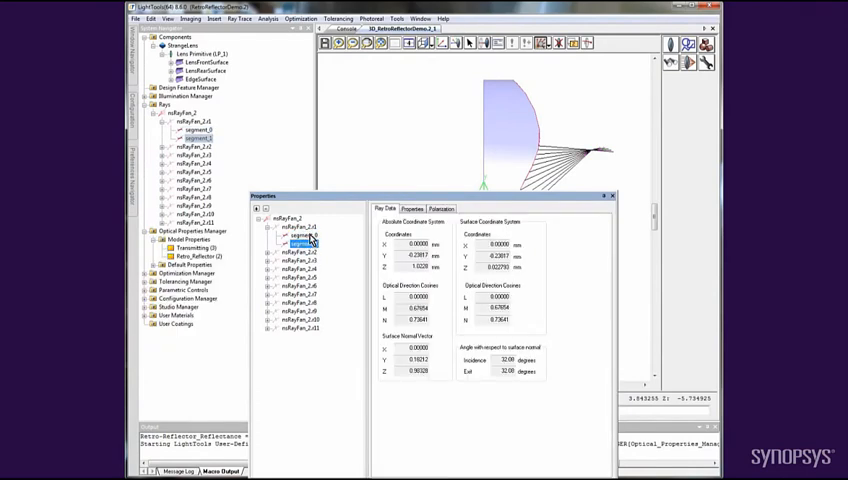
{"action": "left_click", "coordinate": [300, 244]}
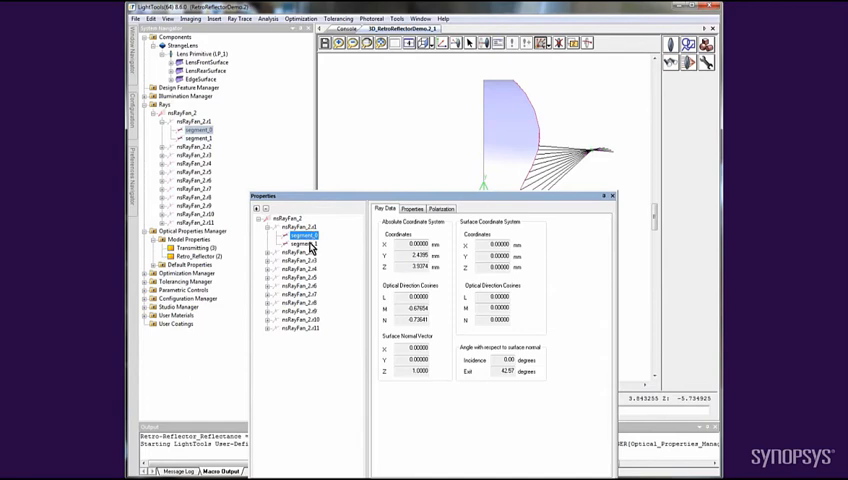
{"action": "left_click", "coordinate": [300, 244]}
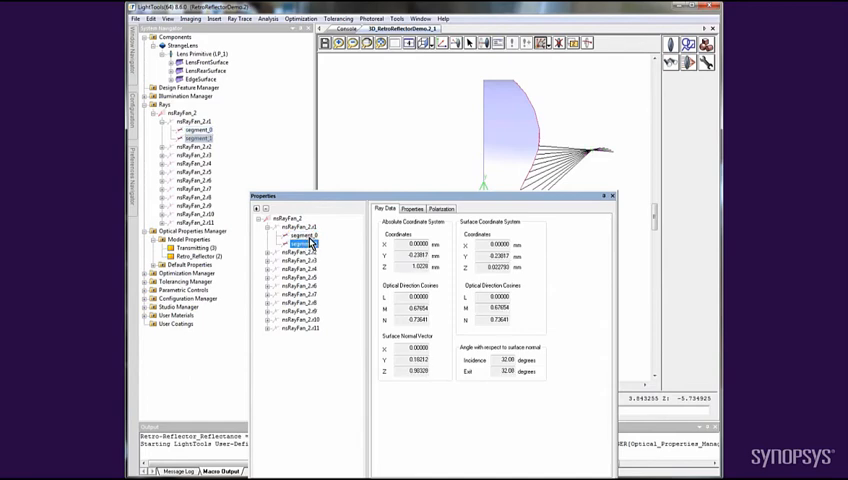
{"action": "left_click", "coordinate": [300, 226]}
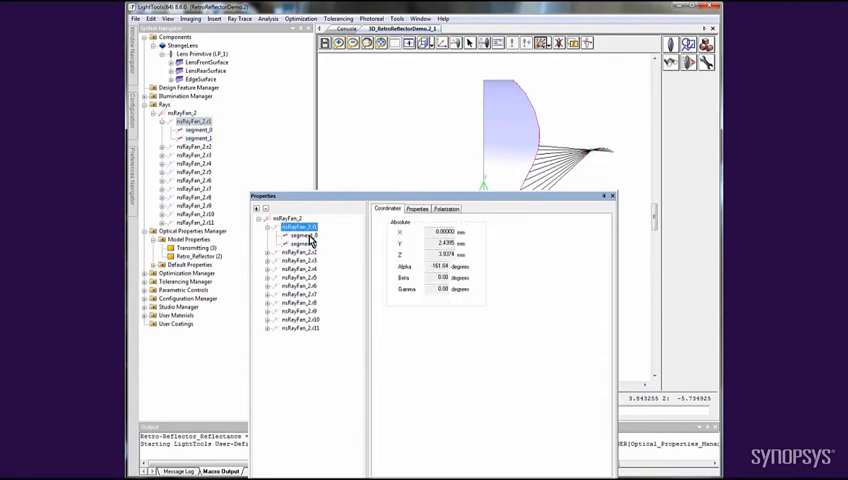